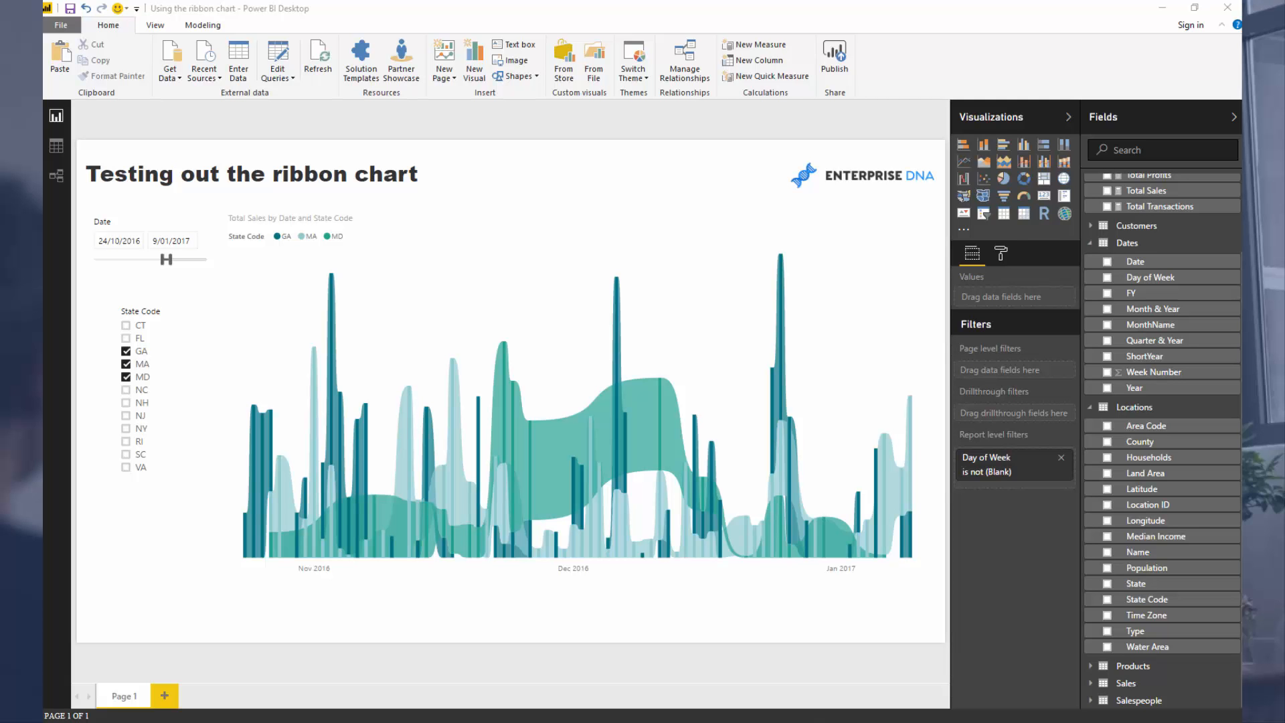
{"action": "mouse_move", "coordinate": [567, 132]}
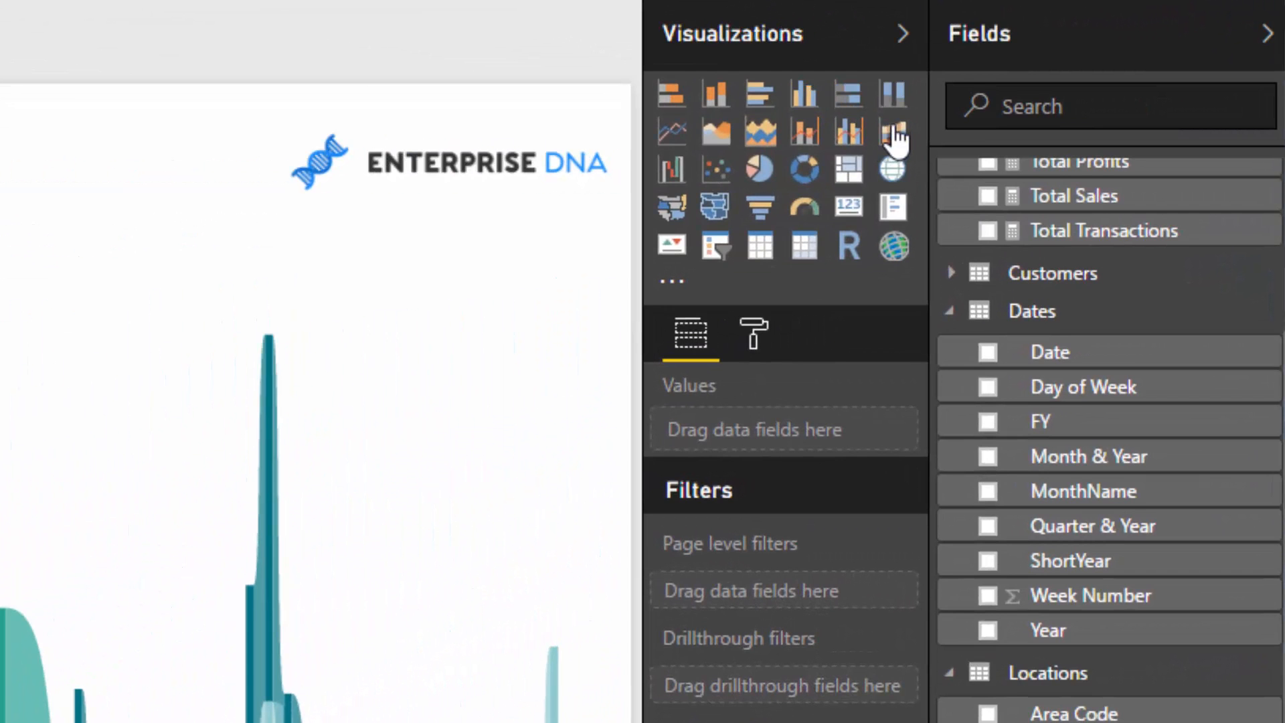
{"action": "mouse_move", "coordinate": [892, 131]}
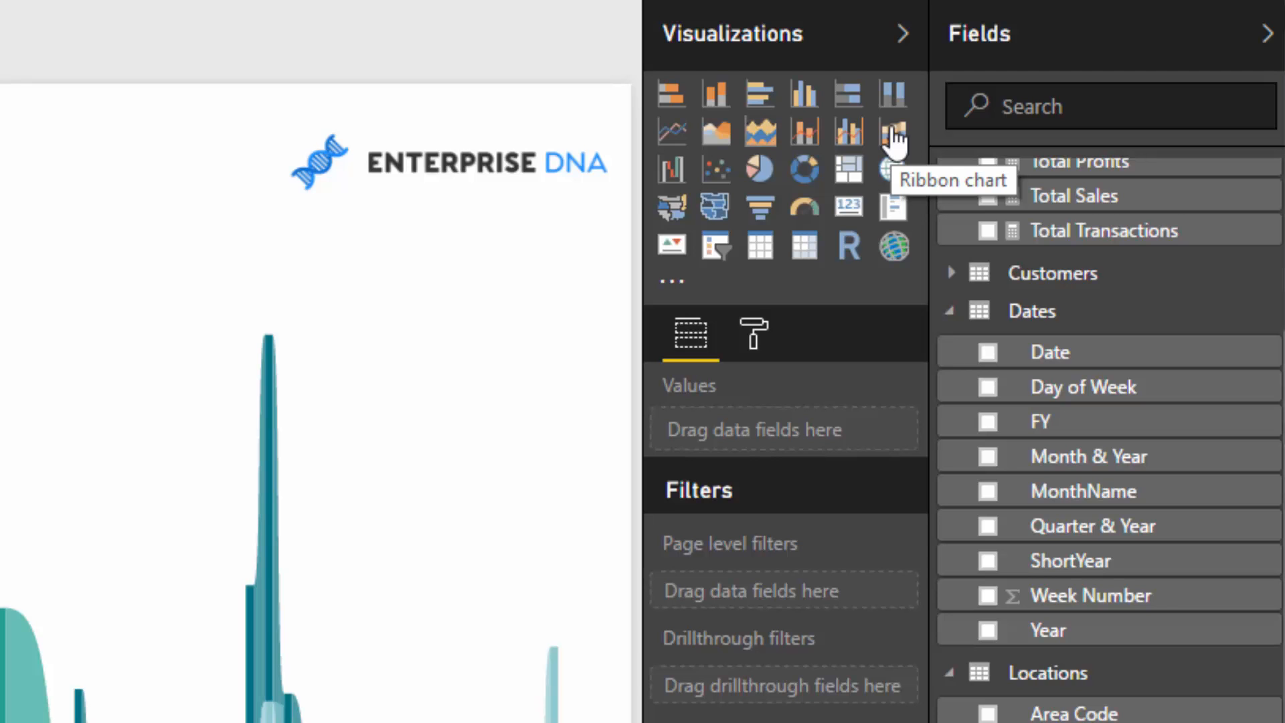
Step: Select the ribbon chart to view its Date axis, State Code legend and Total Sales value
{"action": "left_click", "coordinate": [894, 131]}
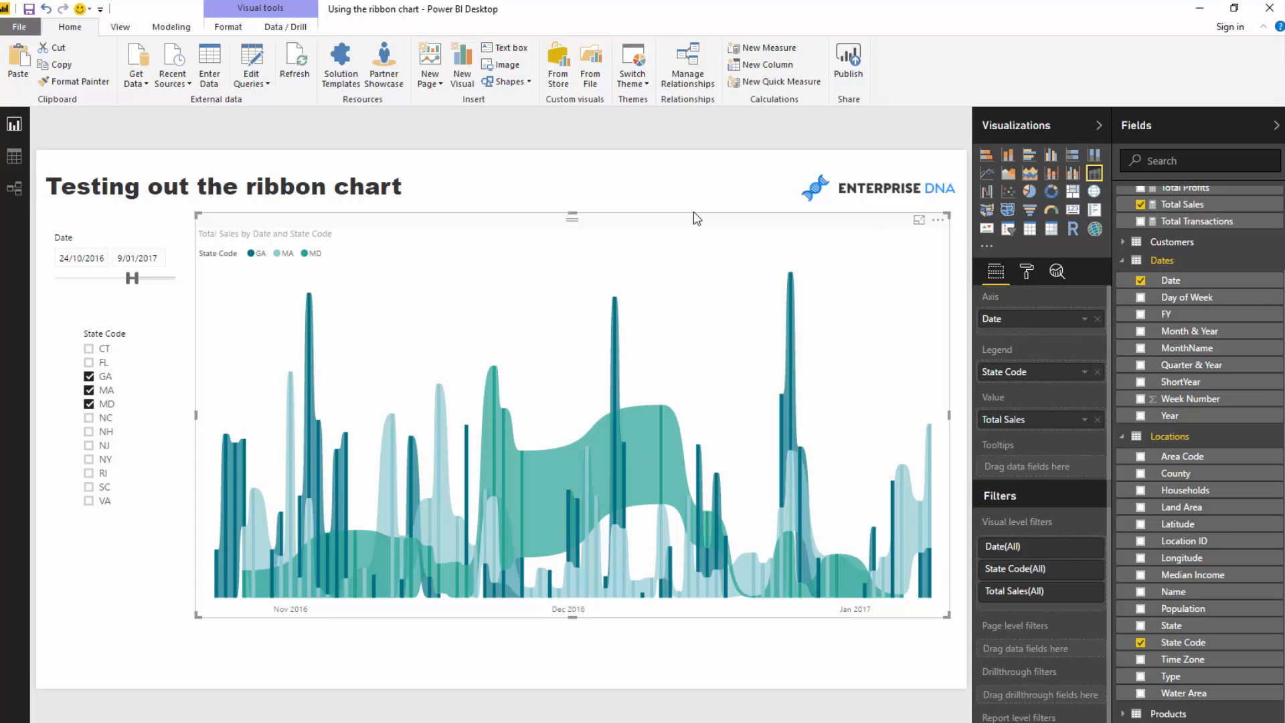
{"action": "mouse_move", "coordinate": [681, 251]}
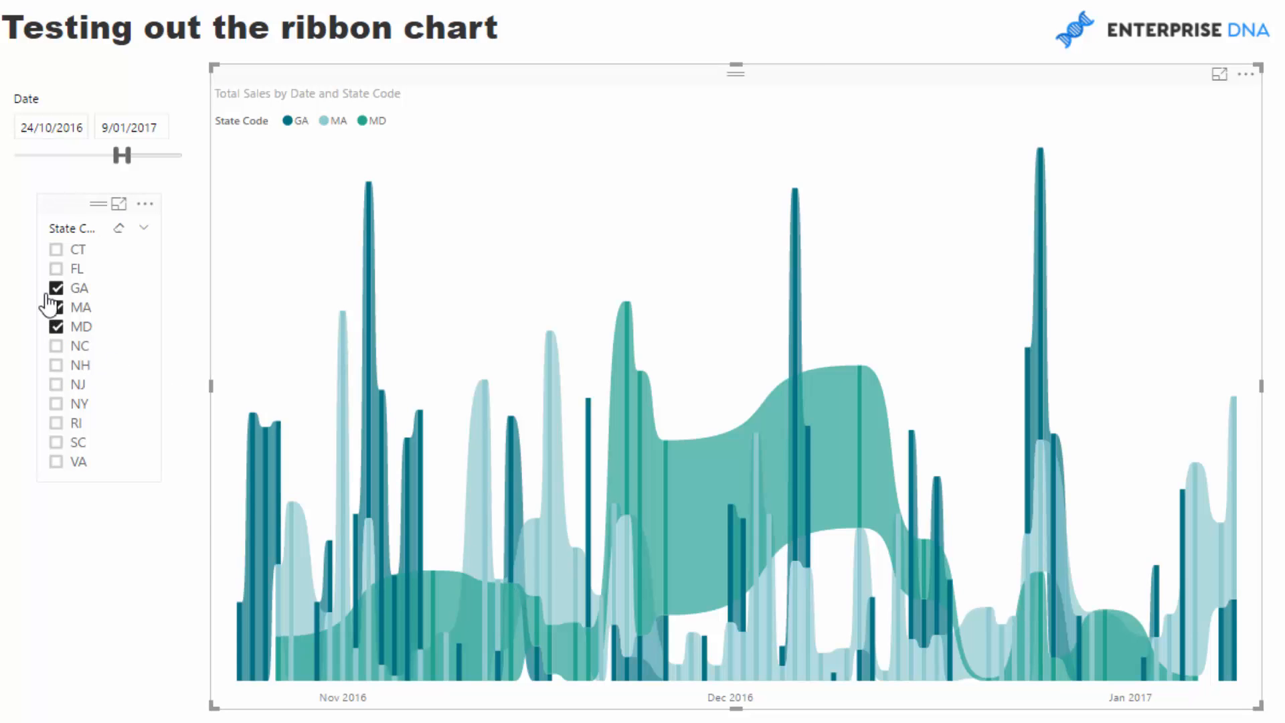
Step: Tick FL, MA and MD in the State Code slicer and extend dates back to 27/05/2016
{"action": "left_click", "coordinate": [56, 288]}
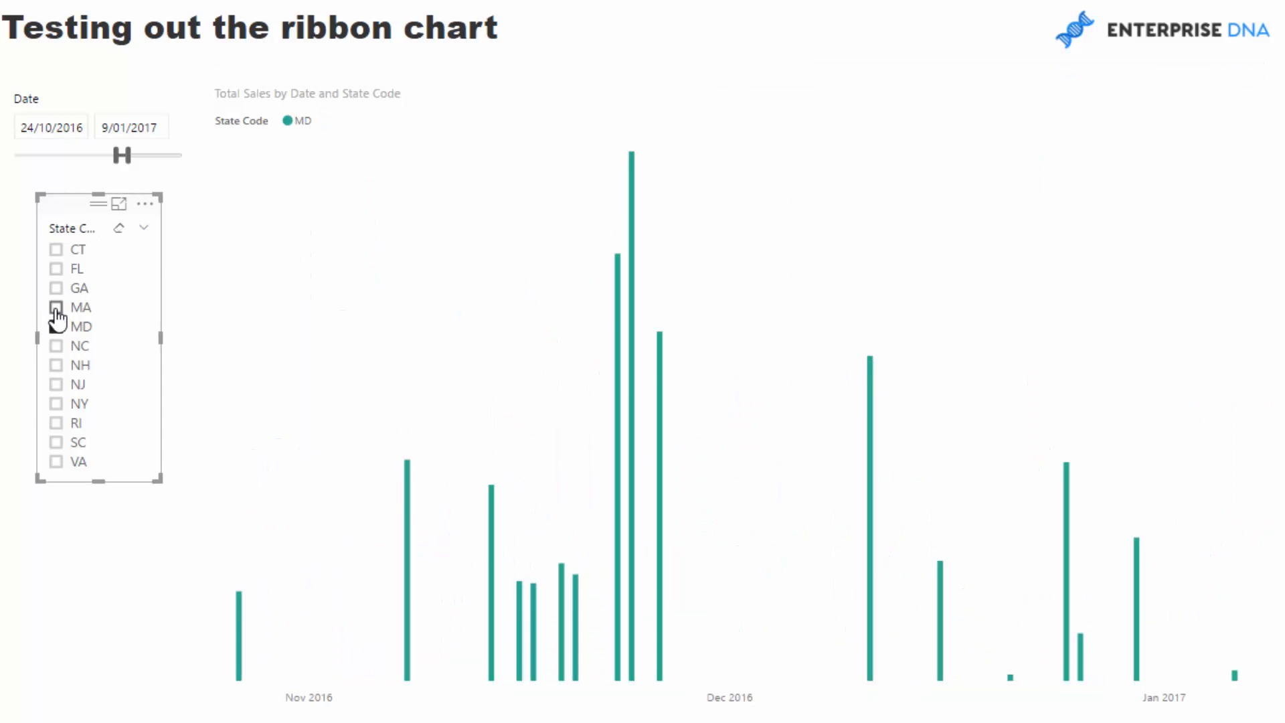
{"action": "left_click", "coordinate": [56, 326]}
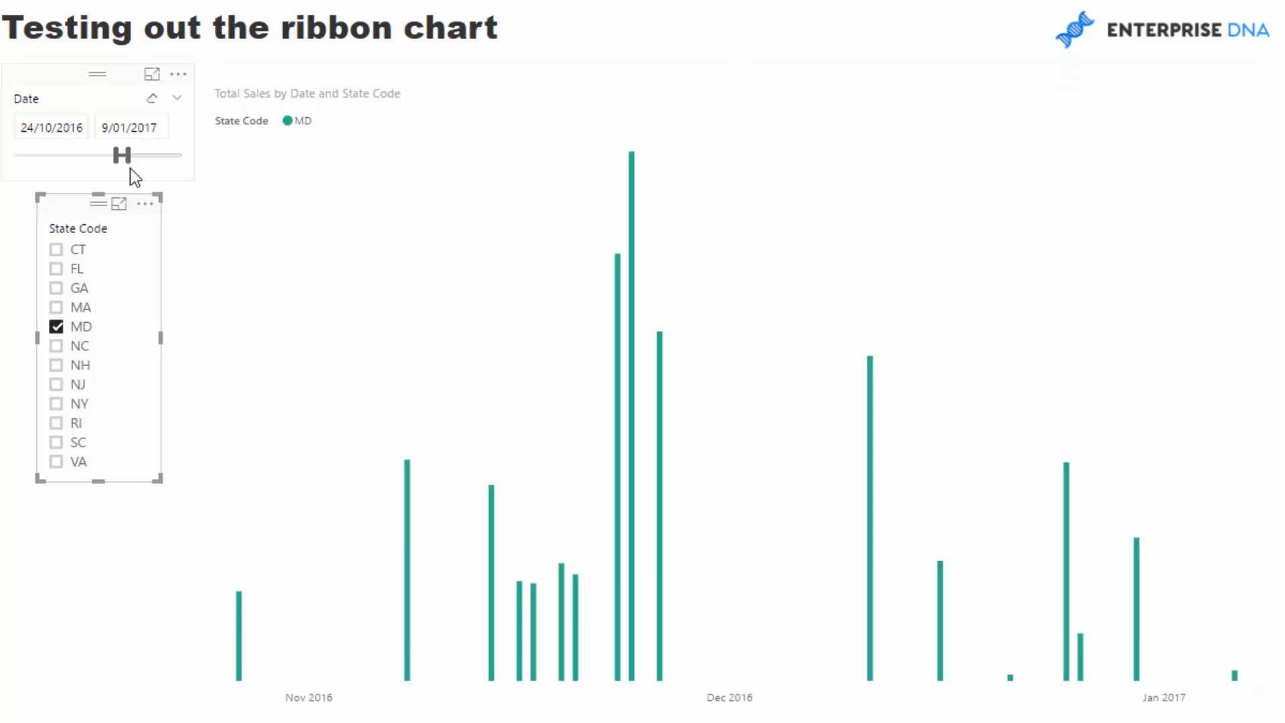
{"action": "left_click_drag", "start_coordinate": [122, 155], "coordinate": [97, 154]}
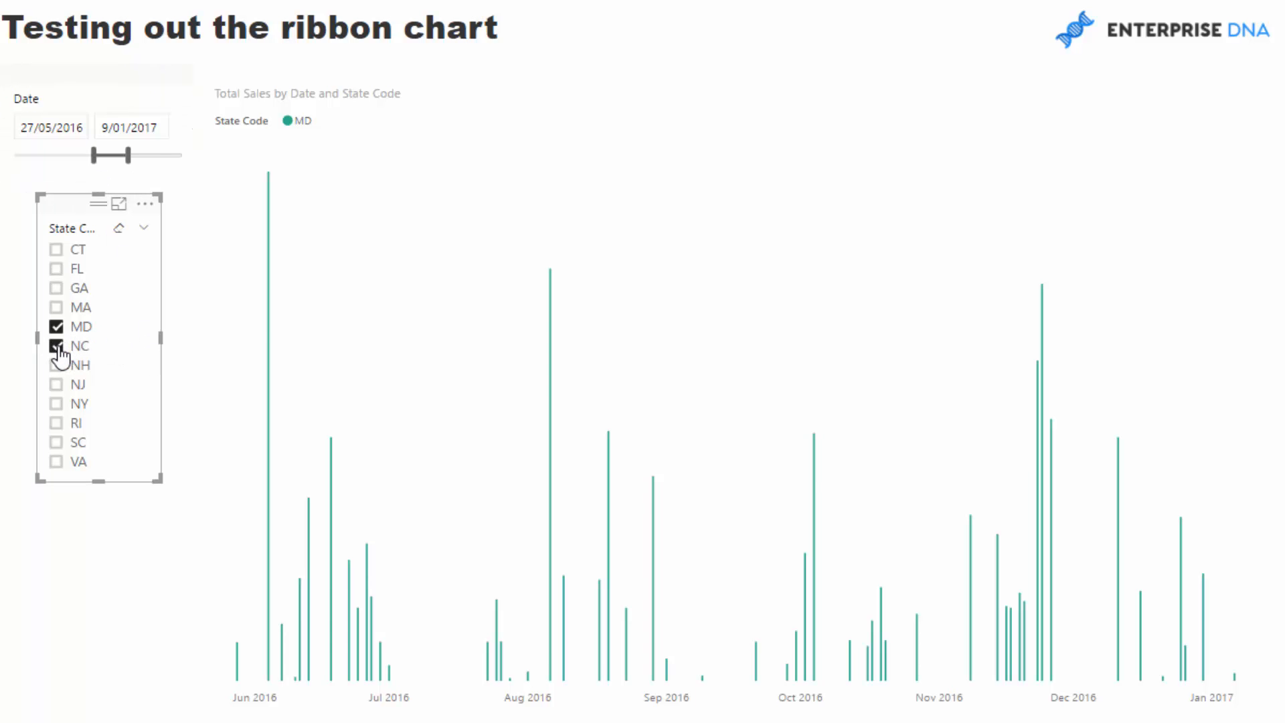
{"action": "left_click", "coordinate": [55, 345]}
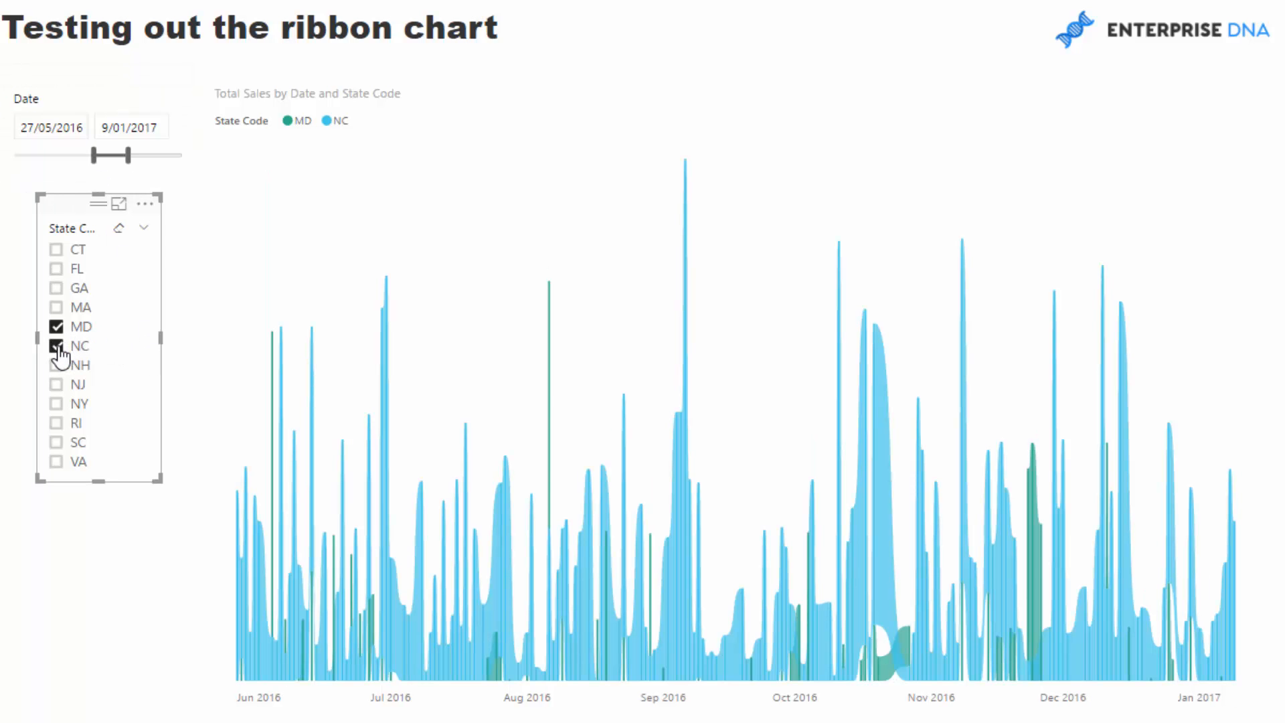
{"action": "left_click", "coordinate": [57, 326]}
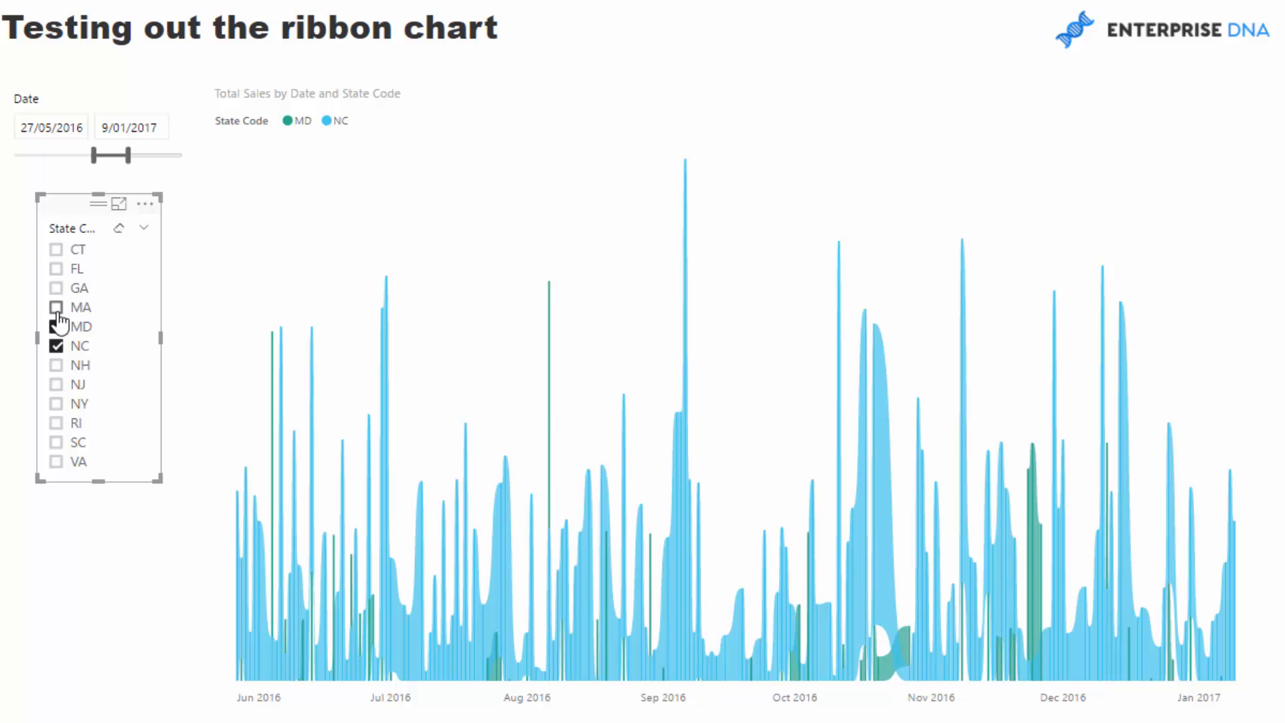
{"action": "left_click", "coordinate": [56, 308]}
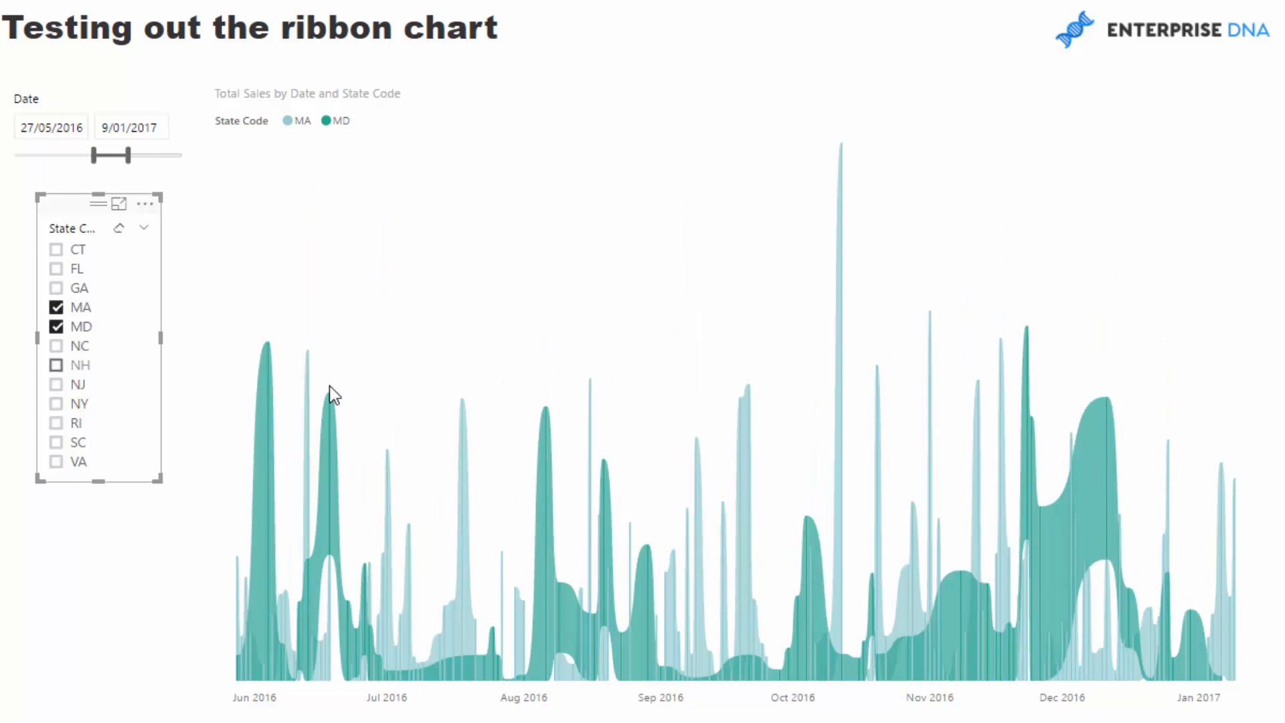
{"action": "left_click", "coordinate": [56, 288]}
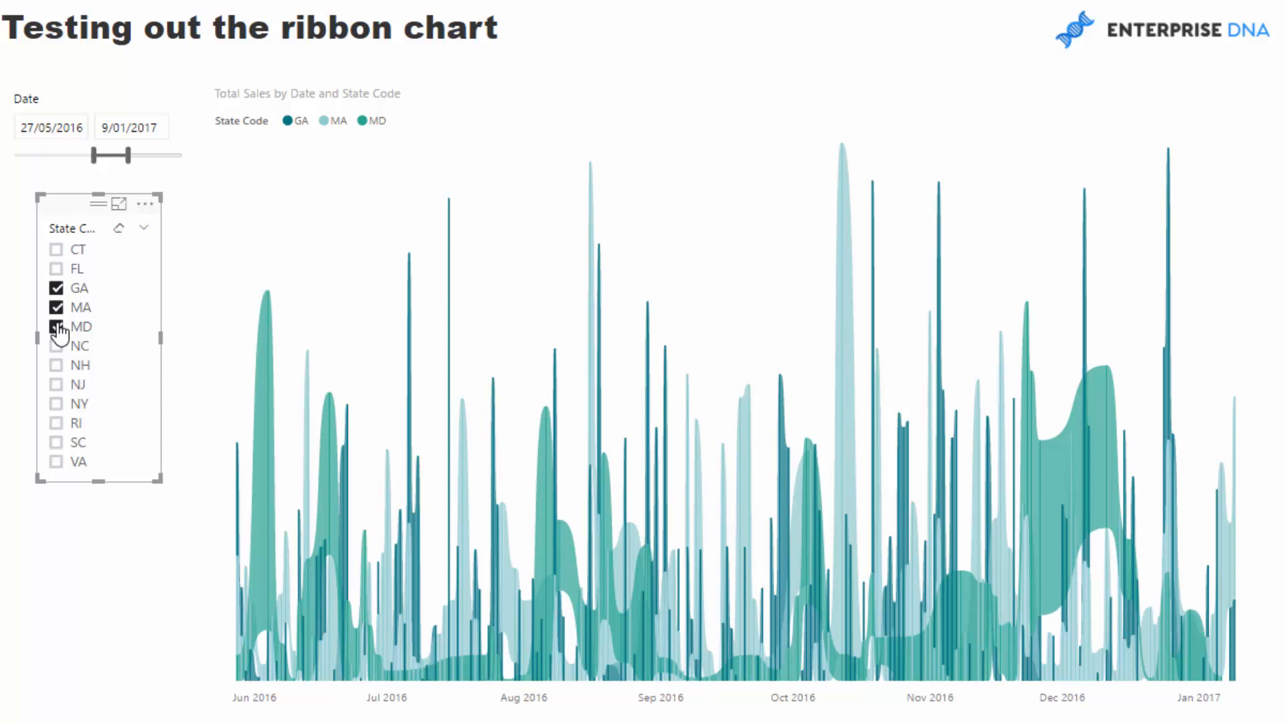
{"action": "left_click", "coordinate": [55, 288]}
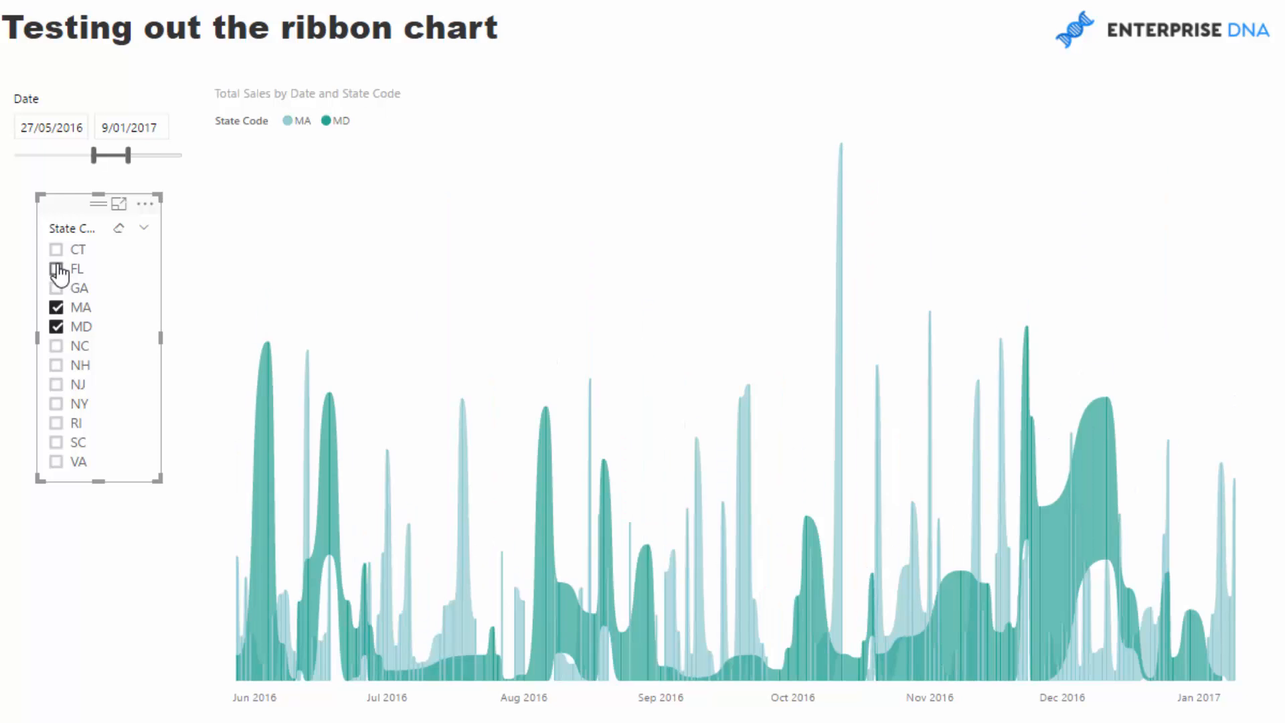
{"action": "left_click", "coordinate": [56, 269]}
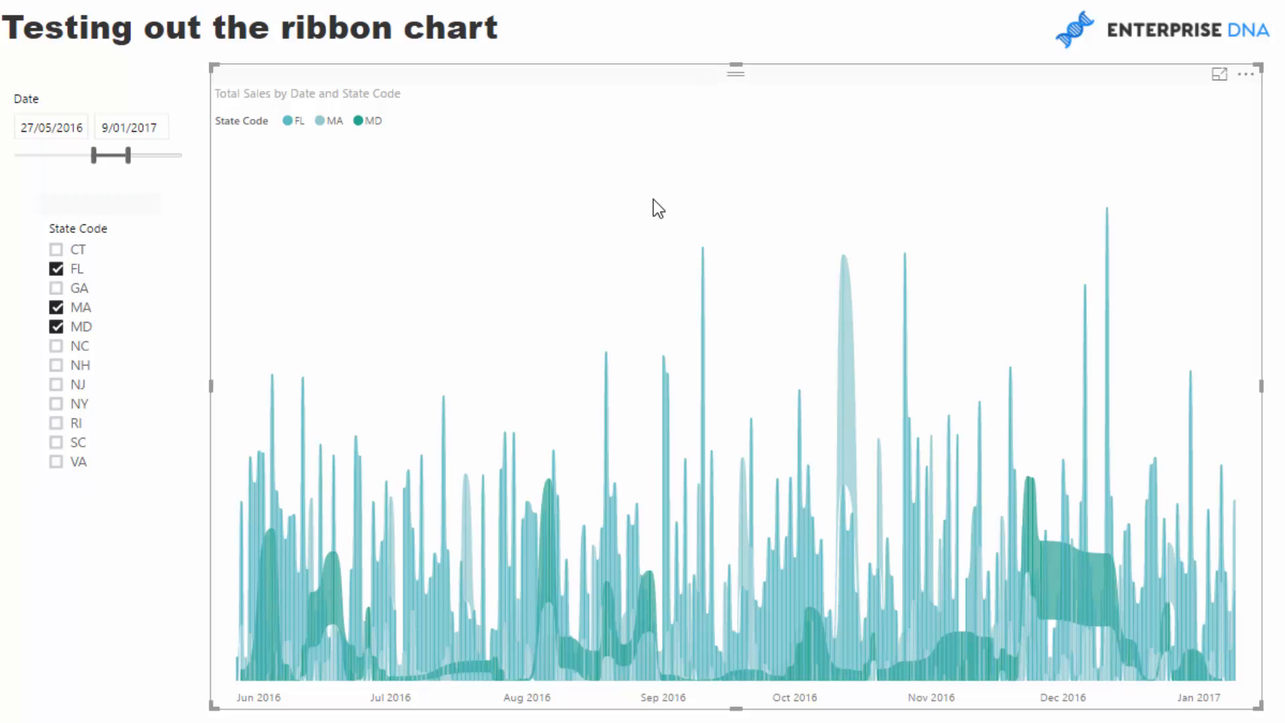
{"action": "mouse_move", "coordinate": [696, 214]}
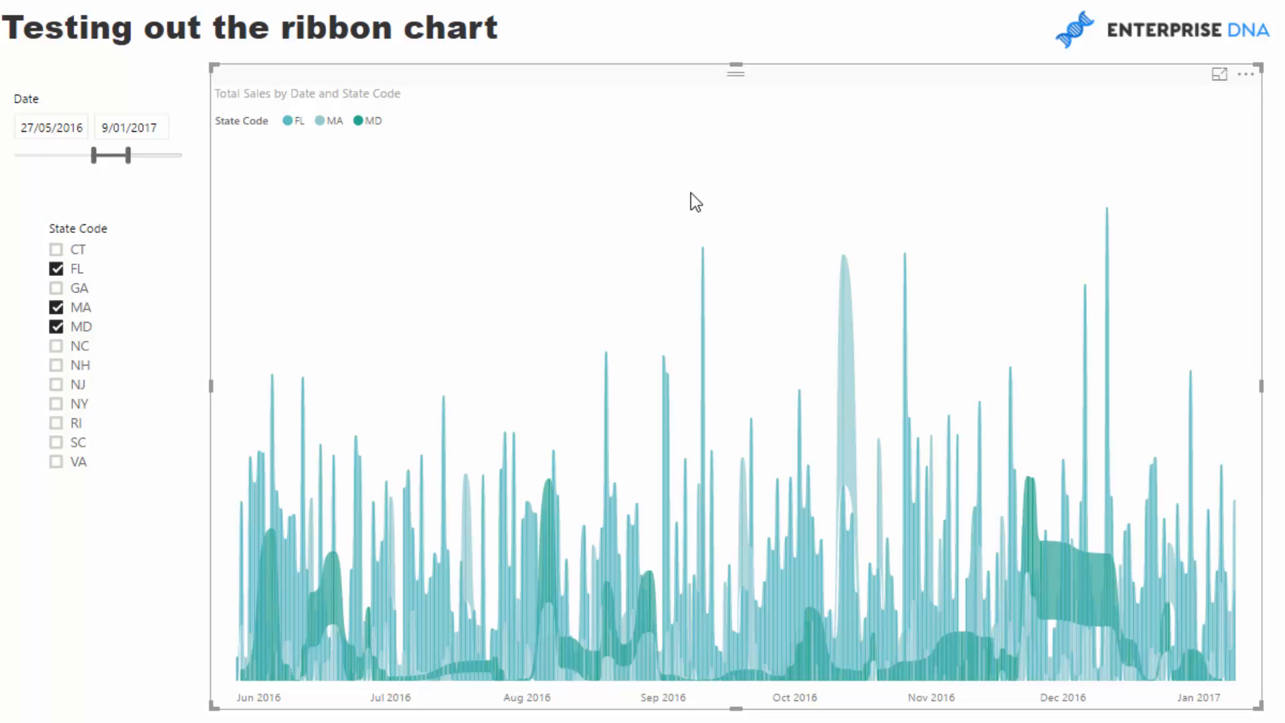
{"action": "mouse_move", "coordinate": [796, 97]}
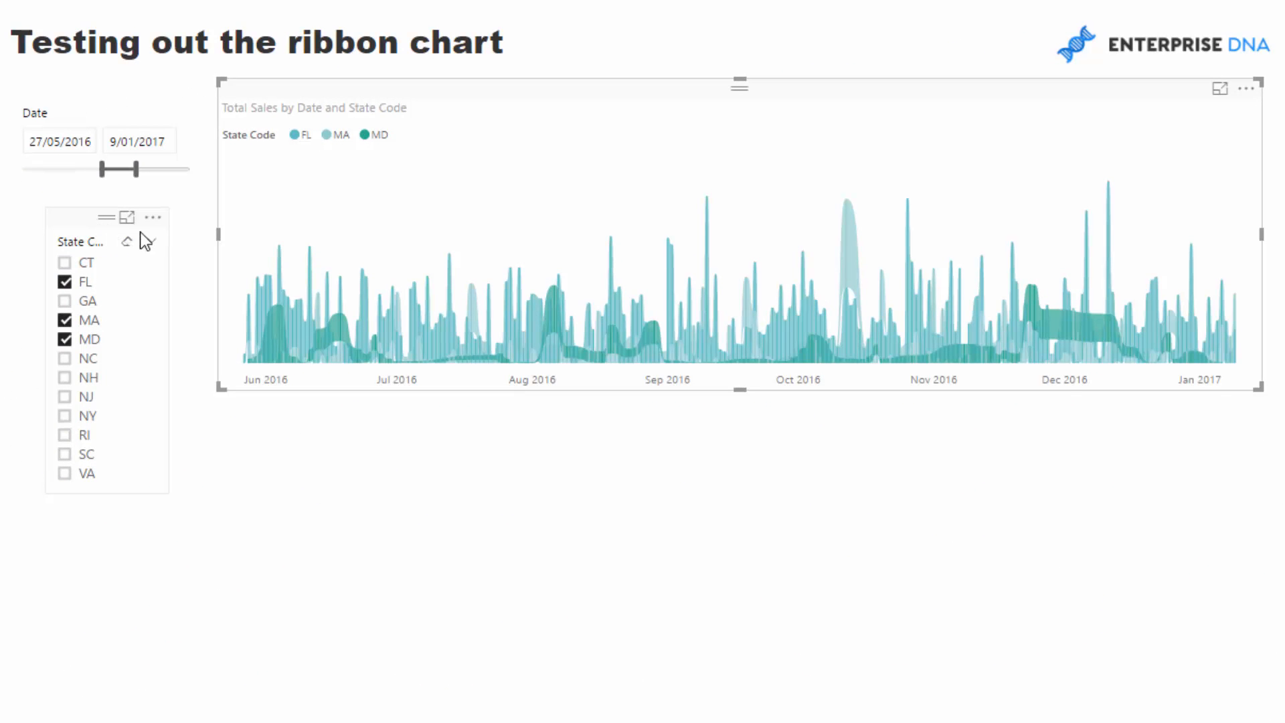
Step: Clear the State Code slicer selections, then tick only NJ and MD
{"action": "left_click", "coordinate": [127, 240]}
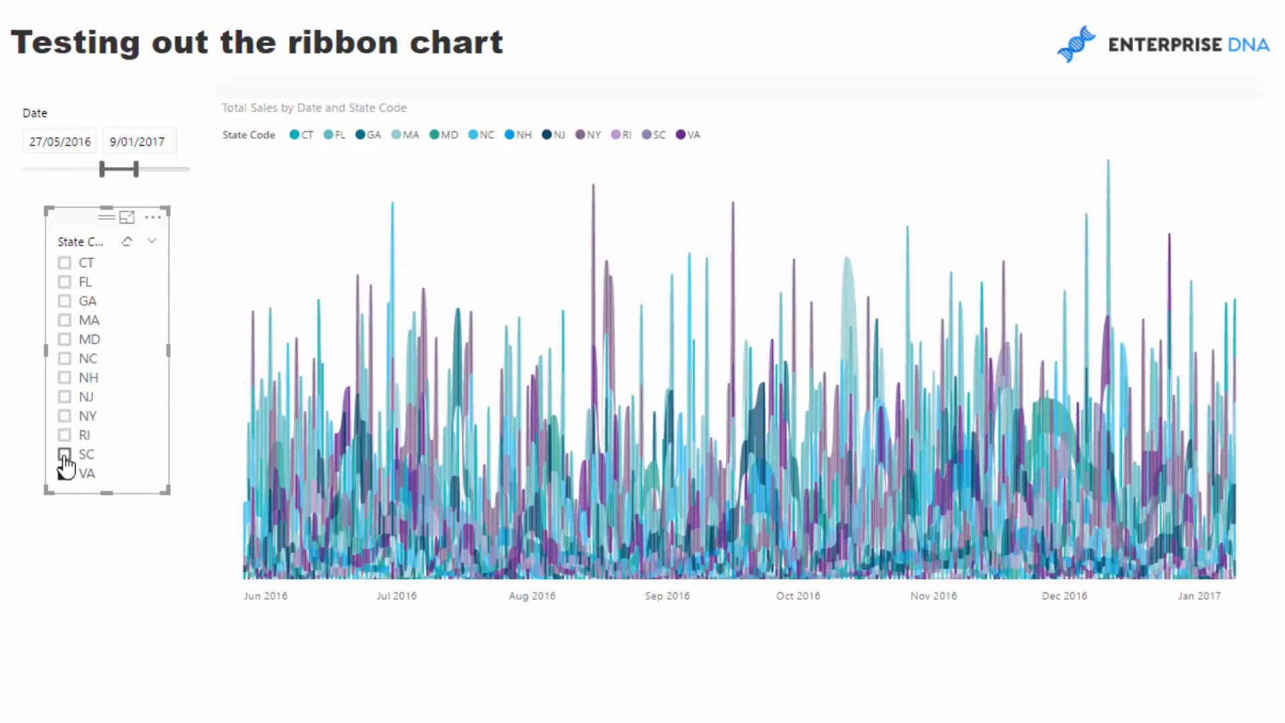
{"action": "left_click", "coordinate": [64, 395]}
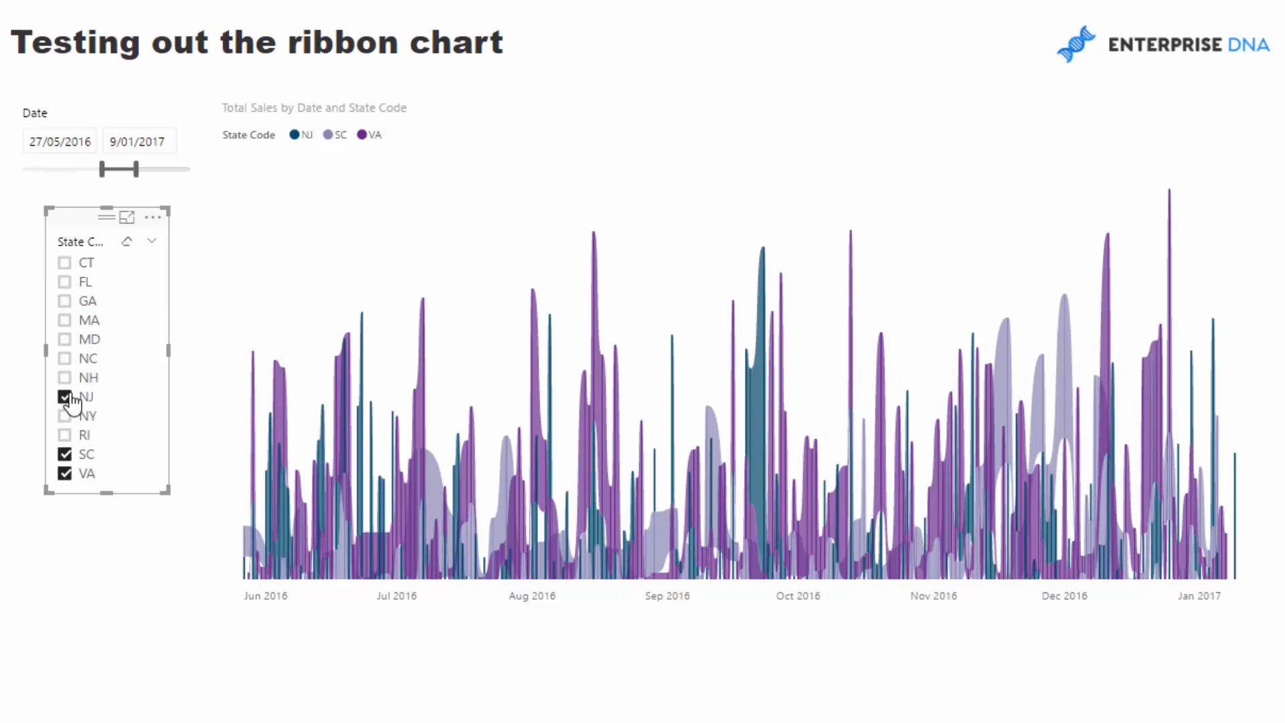
{"action": "left_click", "coordinate": [65, 473]}
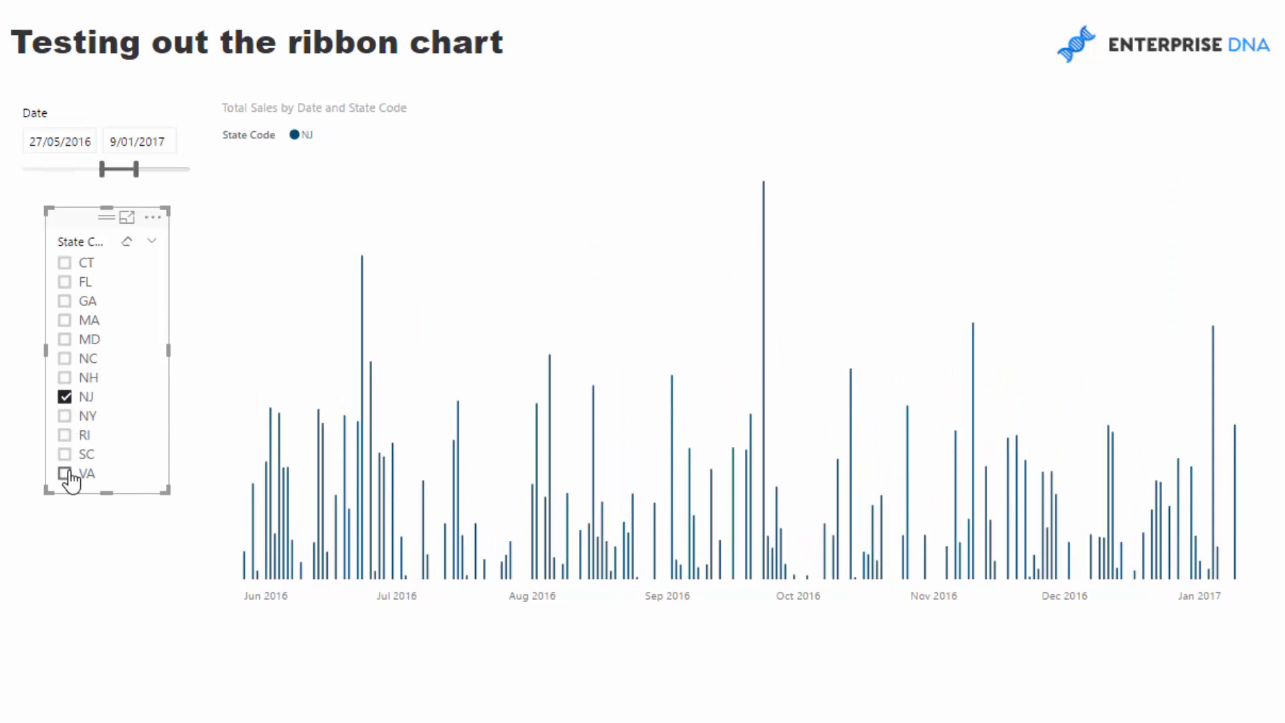
{"action": "left_click", "coordinate": [65, 339]}
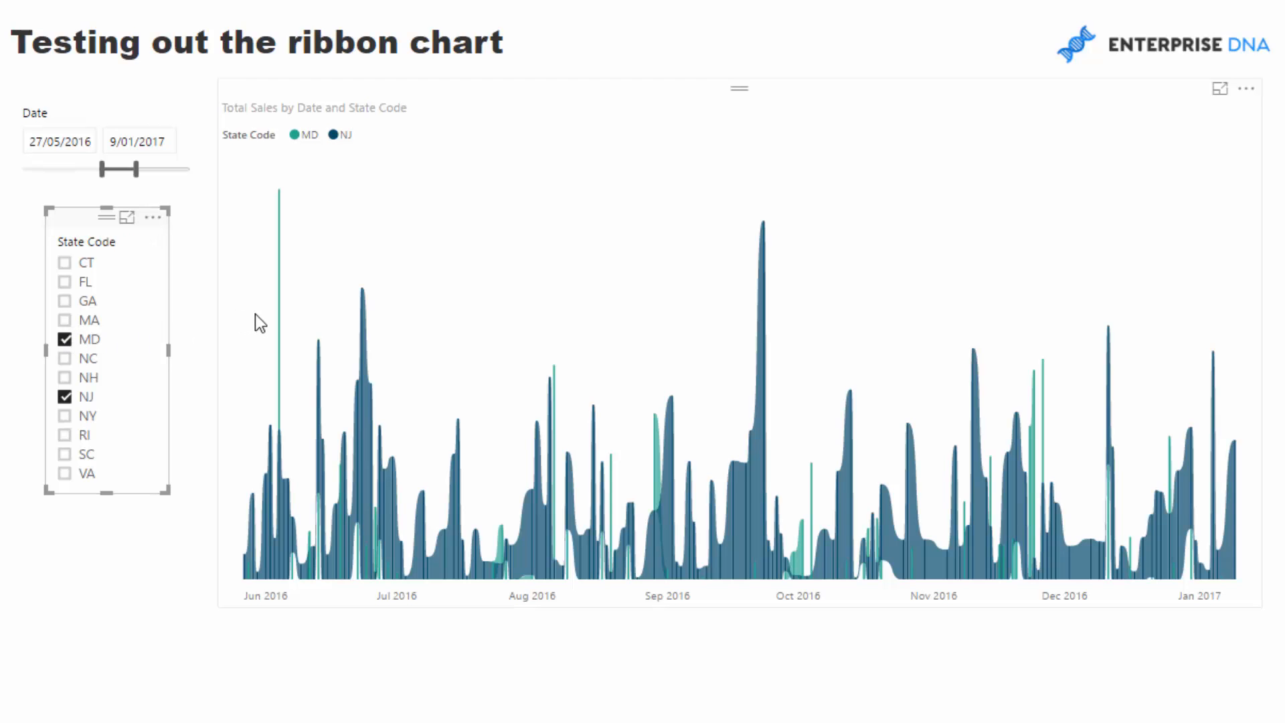
{"action": "mouse_move", "coordinate": [558, 124]}
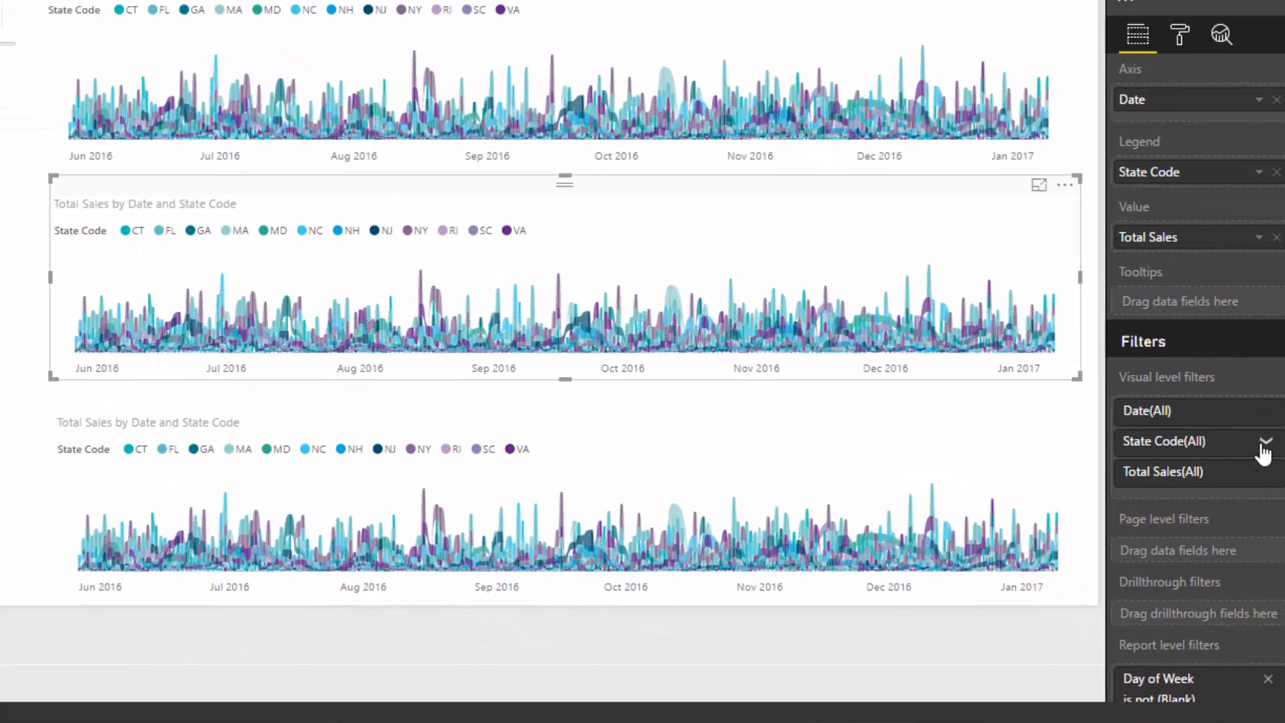
Step: Tick states in the middle chart's State Code Basic filtering checkboxes
{"action": "left_click", "coordinate": [1164, 441]}
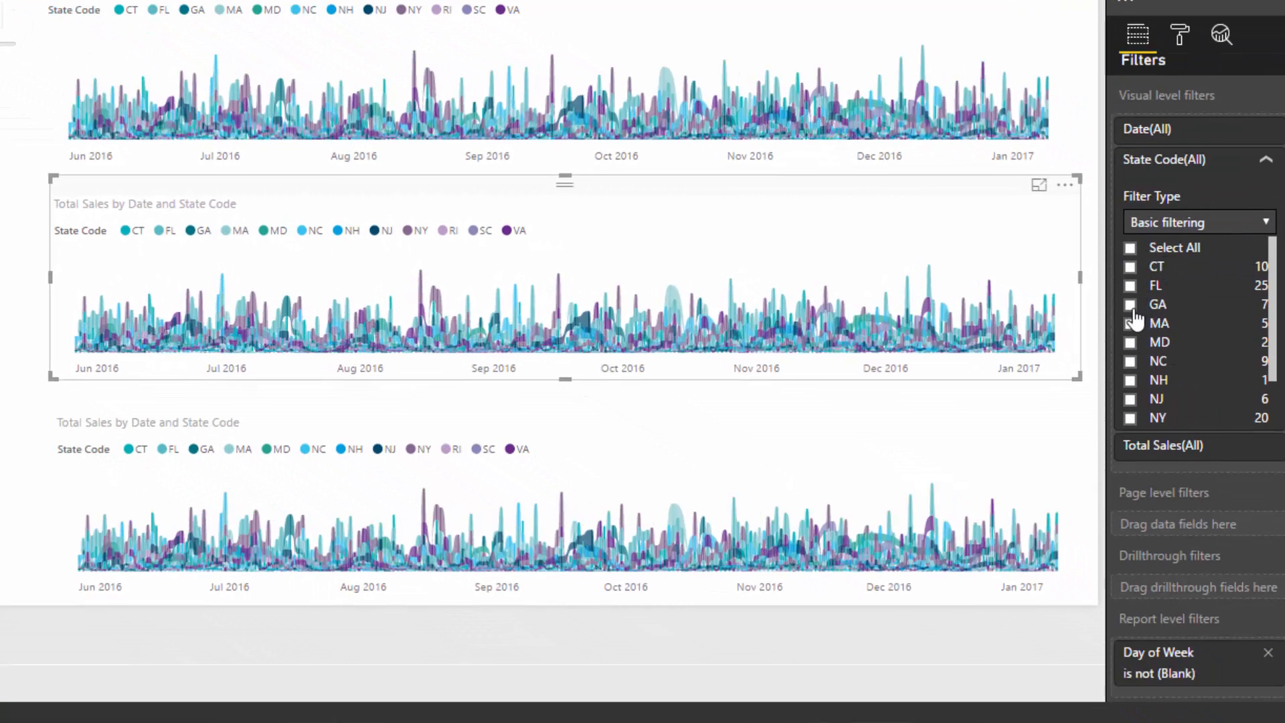
{"action": "left_click", "coordinate": [1132, 304]}
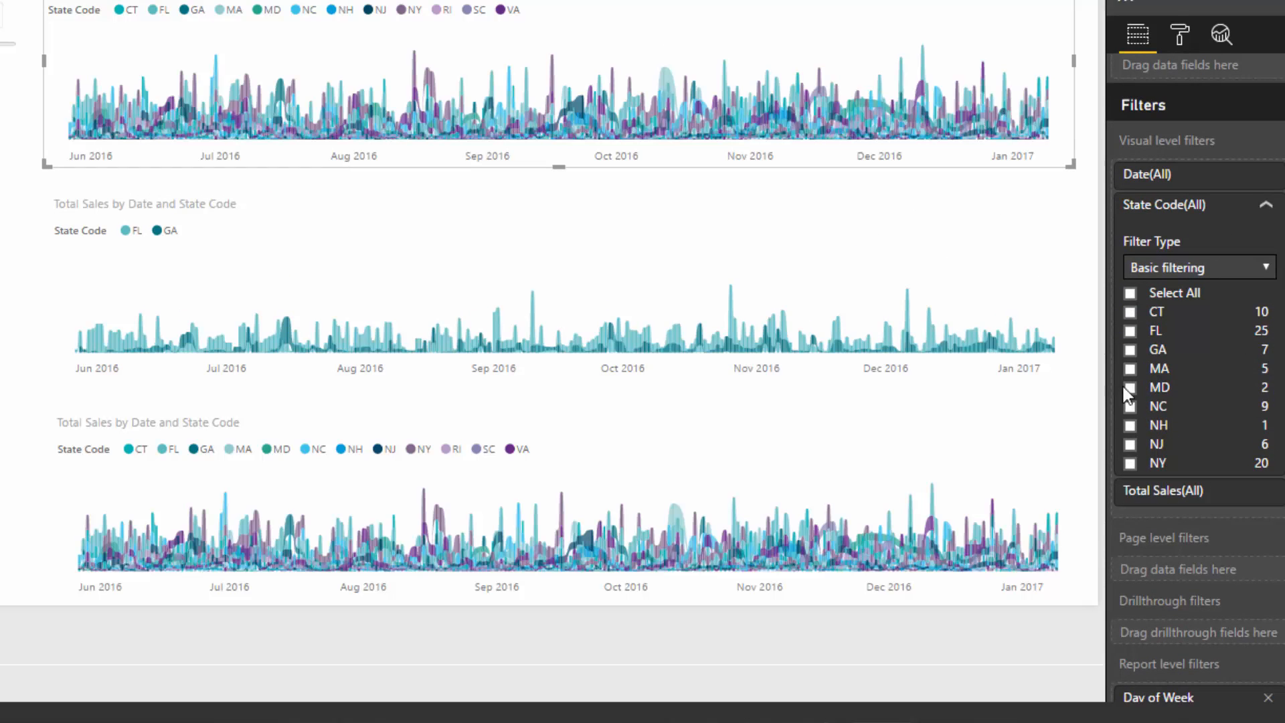
{"action": "left_click", "coordinate": [1131, 406]}
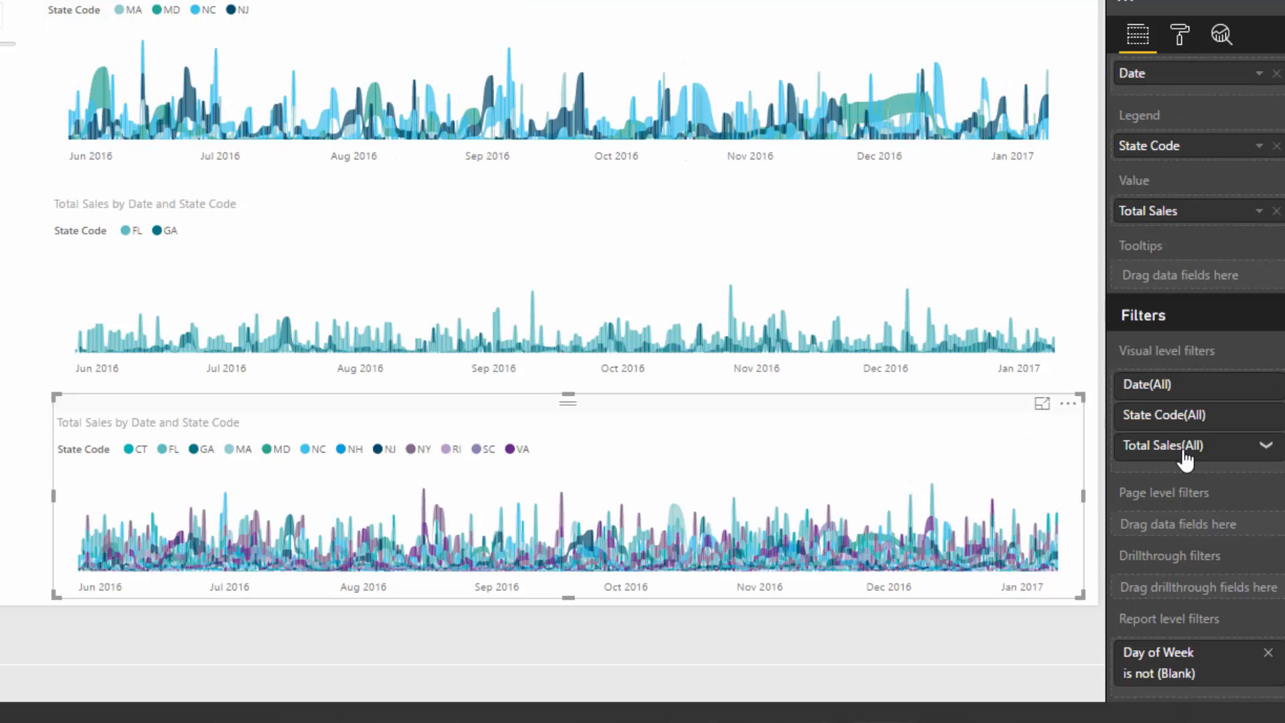
{"action": "left_click", "coordinate": [1131, 522]}
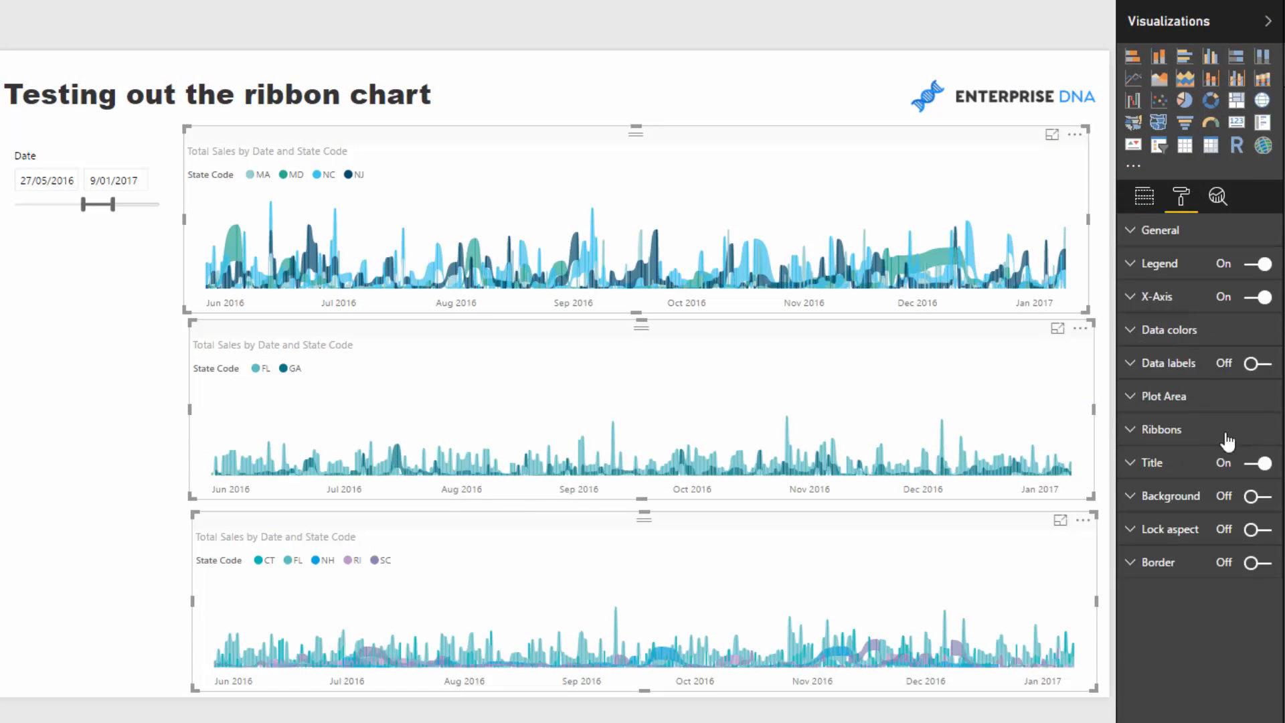
Step: Turn Title off in the Format pane for the three charts, then deselect them
{"action": "left_click", "coordinate": [1266, 463]}
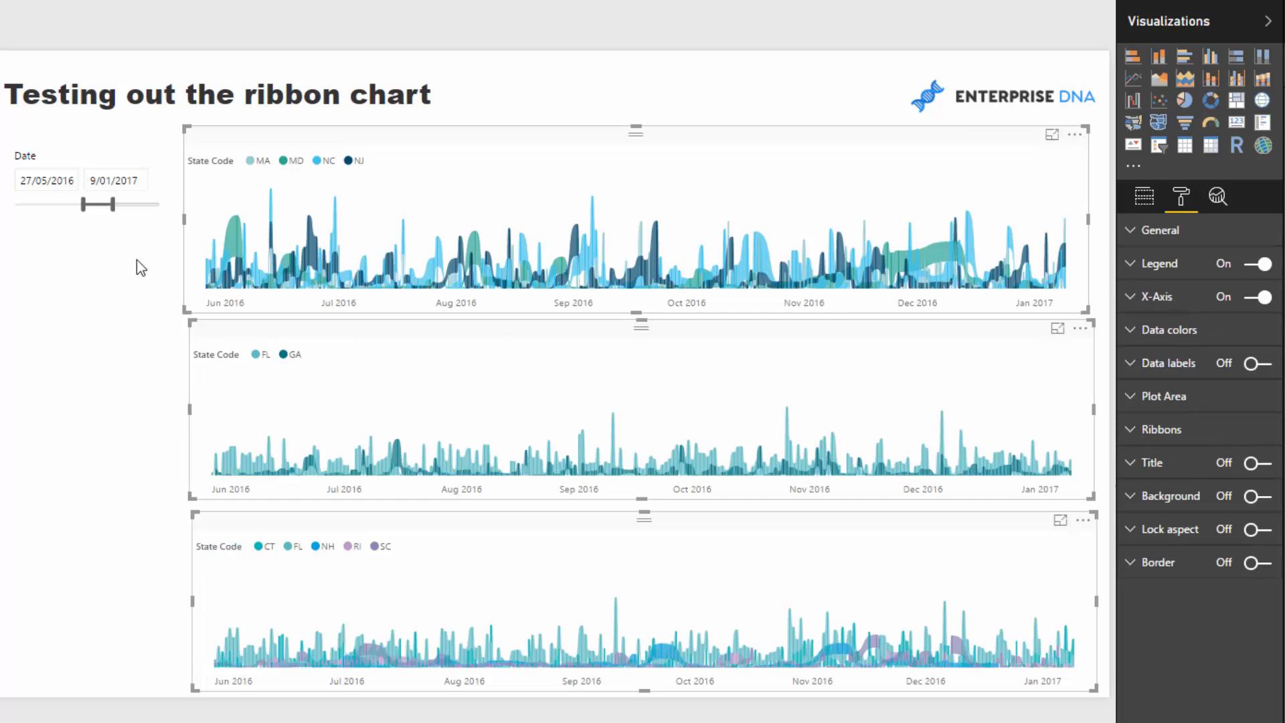
{"action": "mouse_move", "coordinate": [747, 175]}
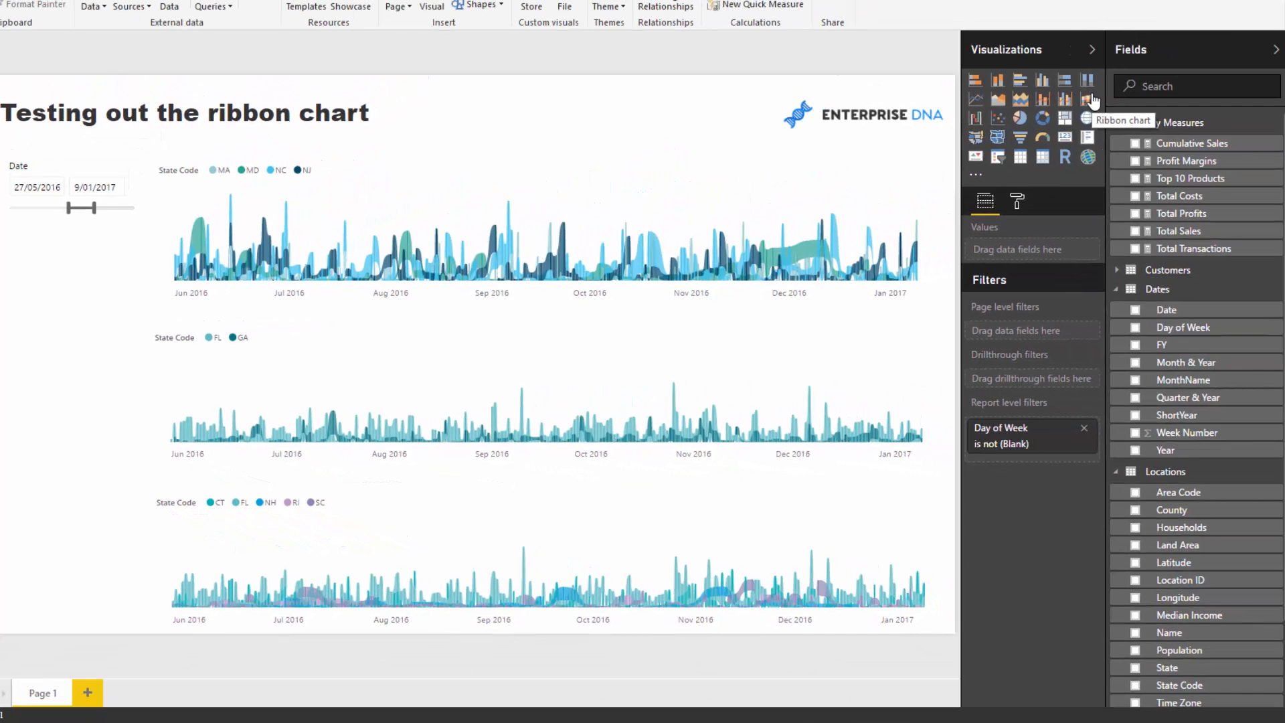
{"action": "left_click", "coordinate": [549, 230]}
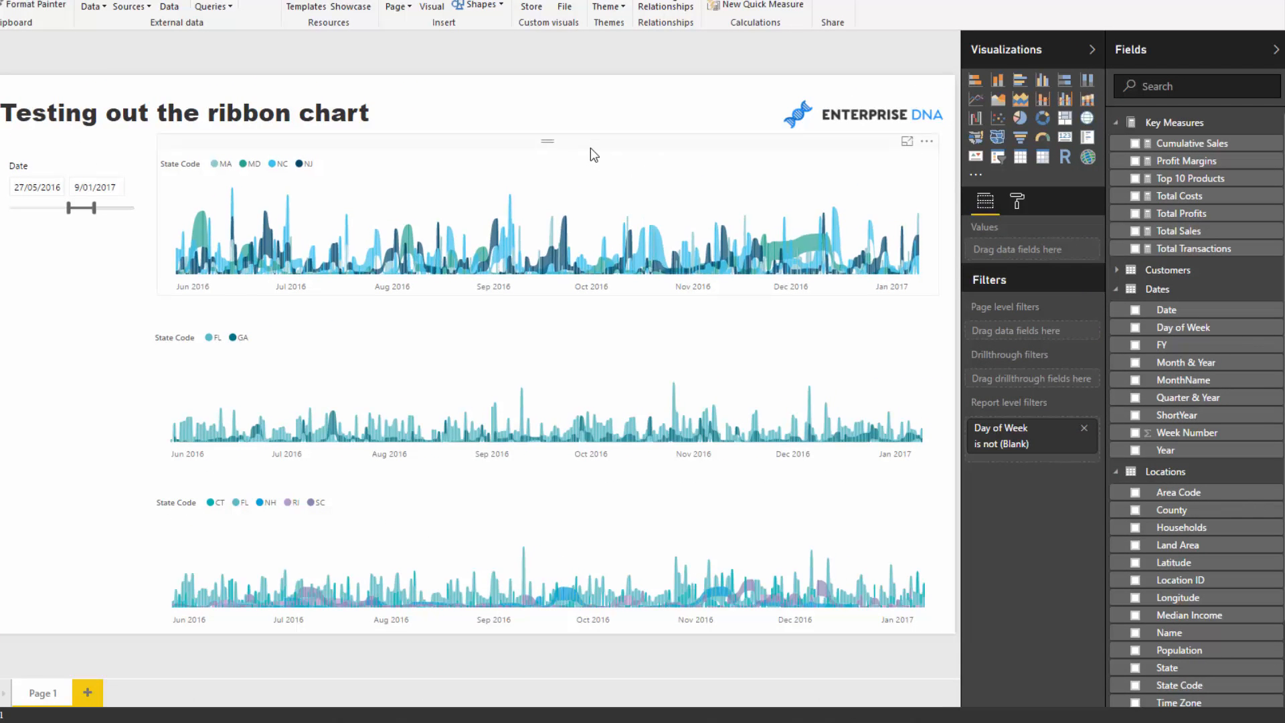